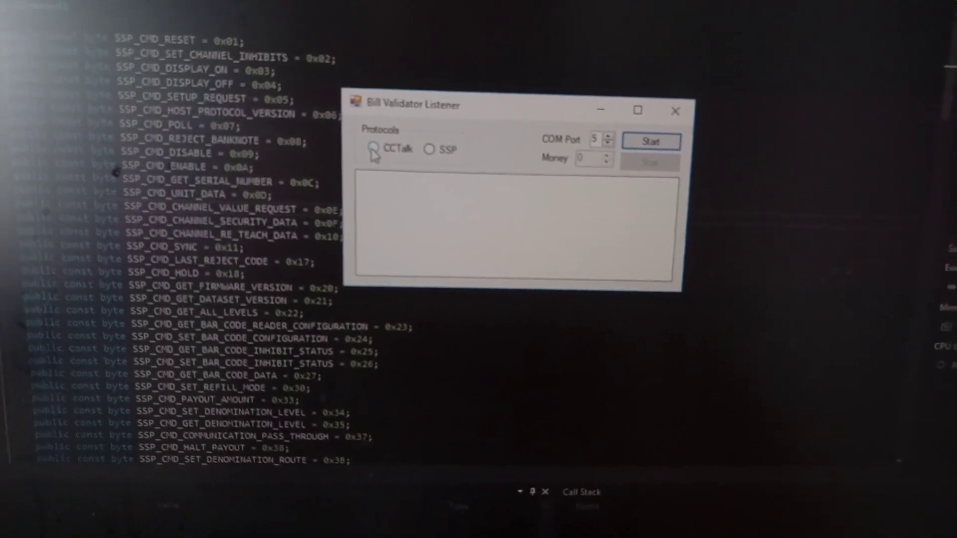
# Select the CCTalk protocol and start listening on COM port 5.
pyautogui.click(375, 150)
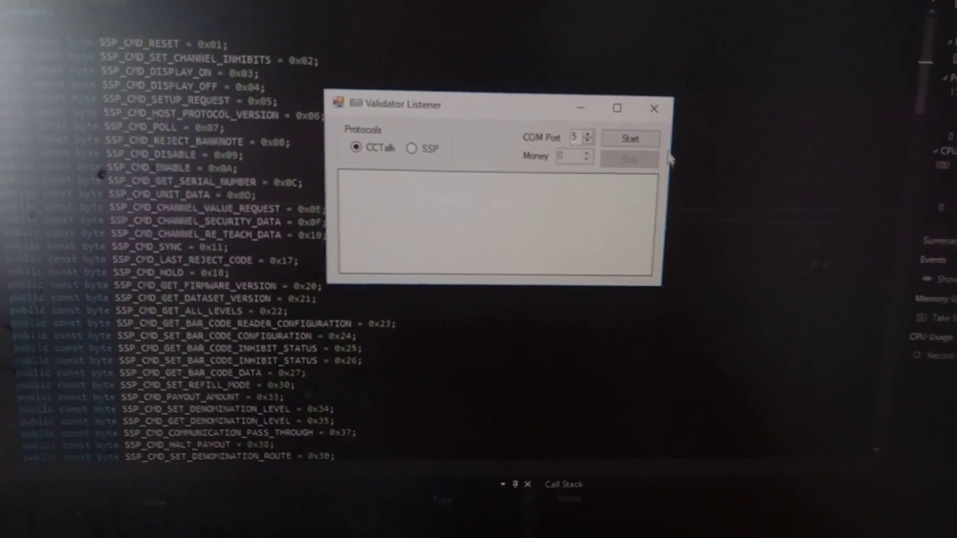
pyautogui.click(630, 138)
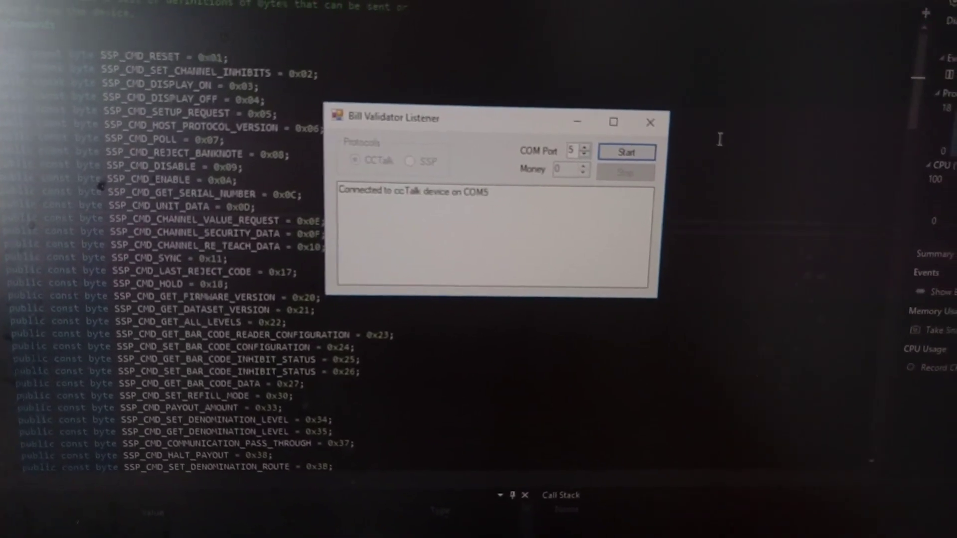